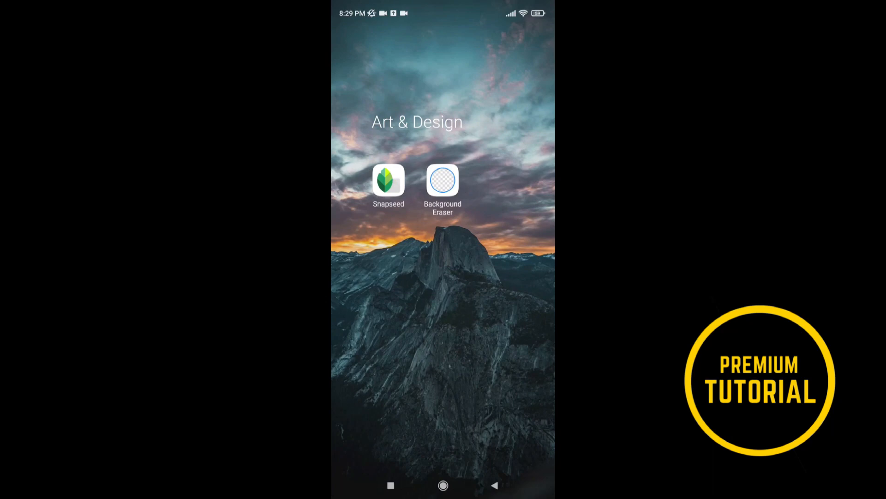
# Launch Background Eraser from the Art & Design folder on the home screen.
pyautogui.click(443, 181)
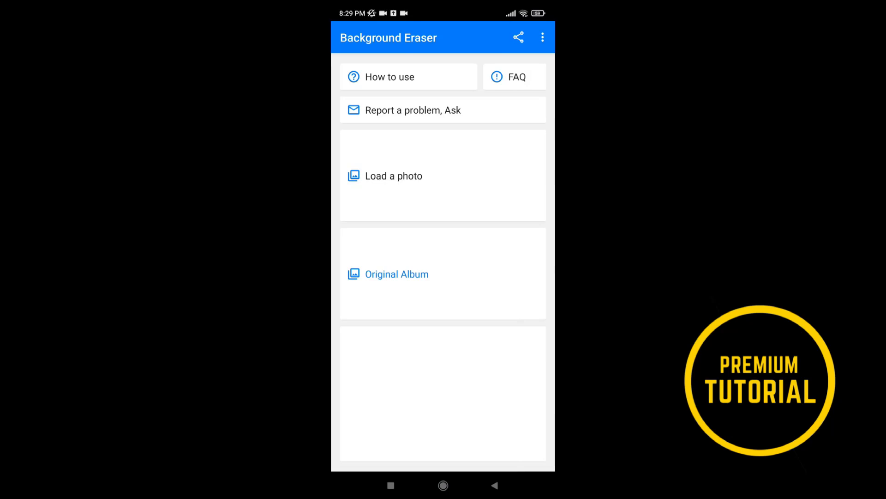
# Load the red YouTube logo from Recent Images into the Crop screen.
pyautogui.click(394, 176)
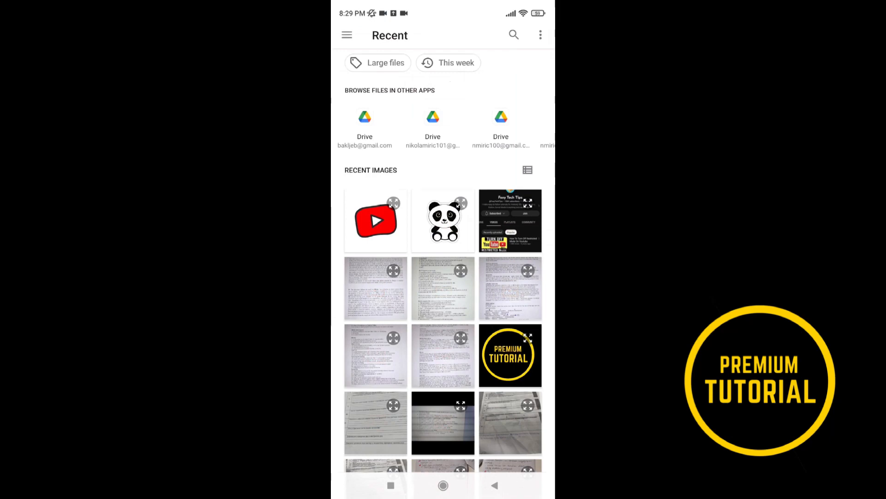
pyautogui.click(375, 219)
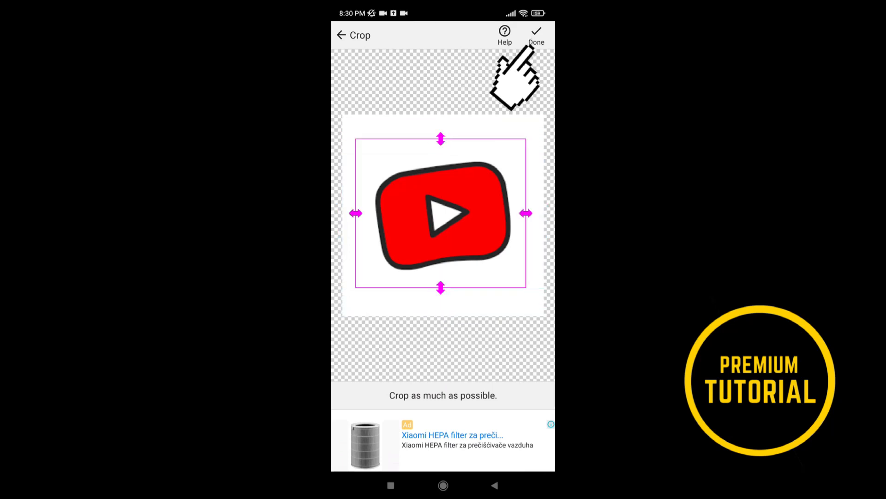
# Accept the crop and erase the logo's white background with Auto-Color.
pyautogui.click(536, 36)
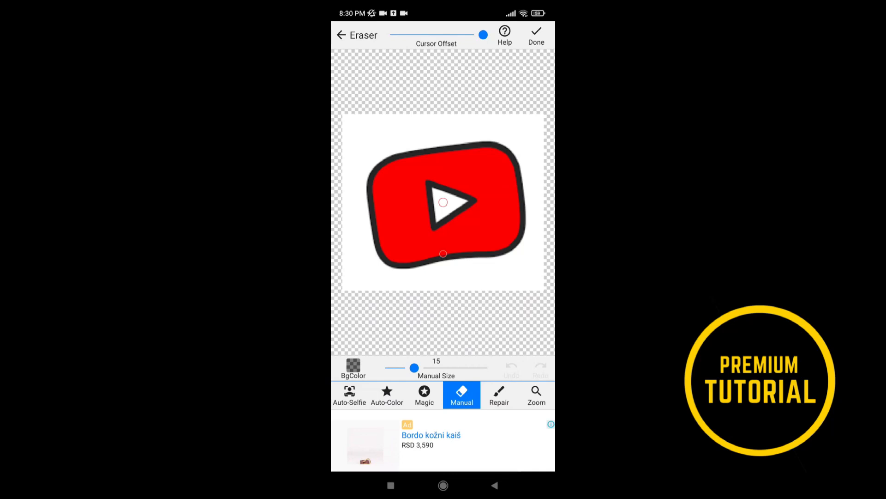
pyautogui.click(388, 395)
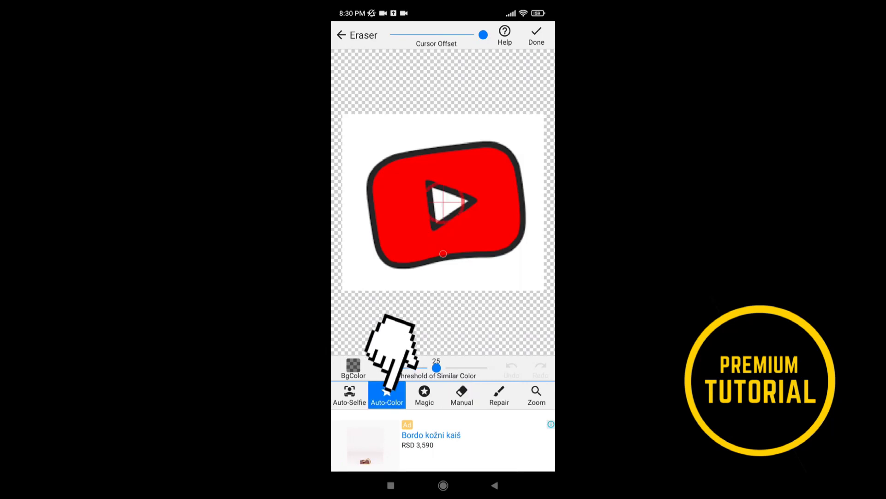
pyautogui.click(387, 394)
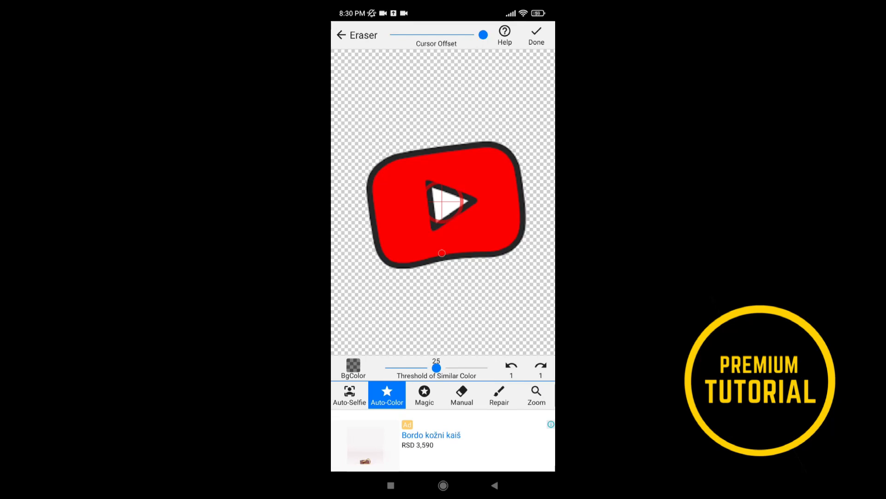
# Clean up the erased logo with Manual and Repair, then move to edge smoothing.
pyautogui.click(462, 395)
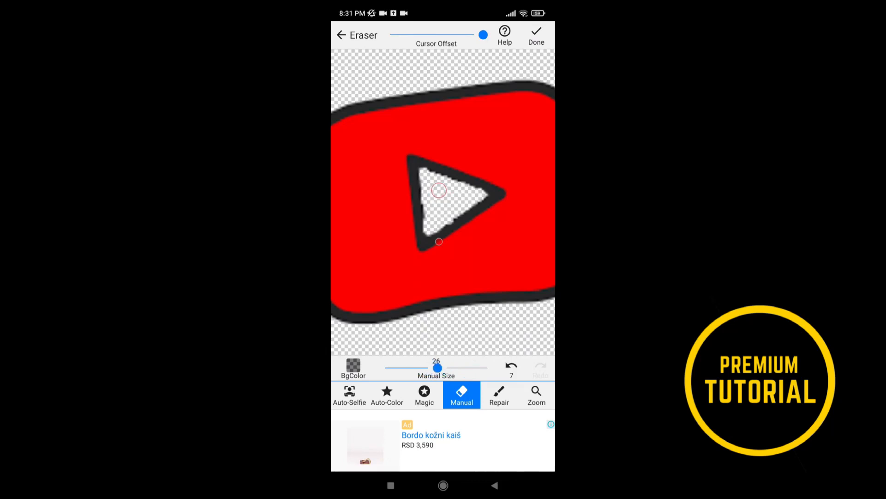
pyautogui.click(499, 396)
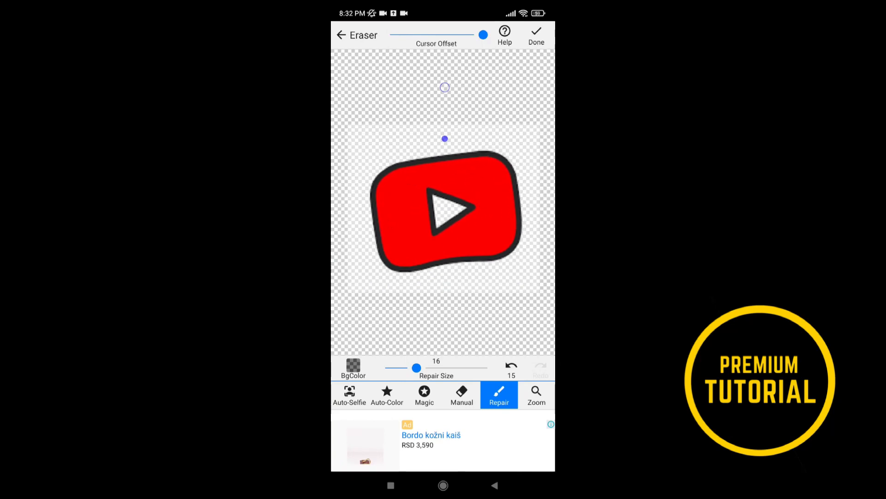
pyautogui.click(536, 33)
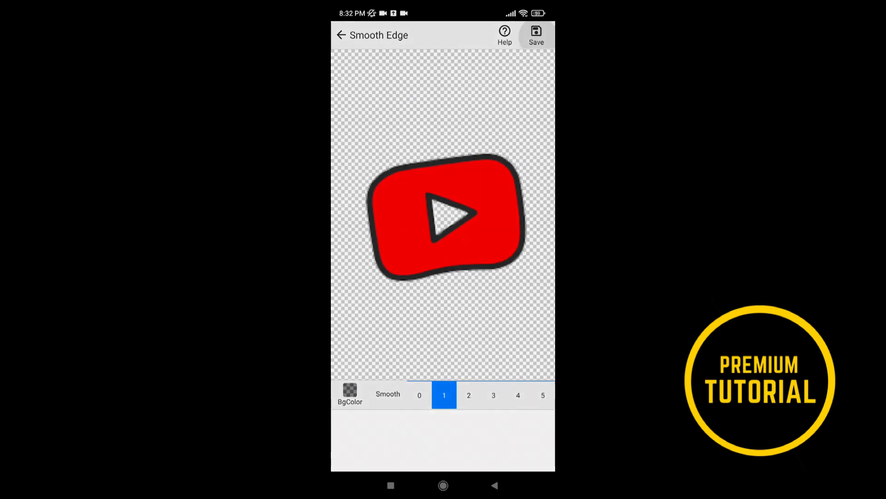
# Save the logo as a transparent image and return to the start screen.
pyautogui.click(536, 35)
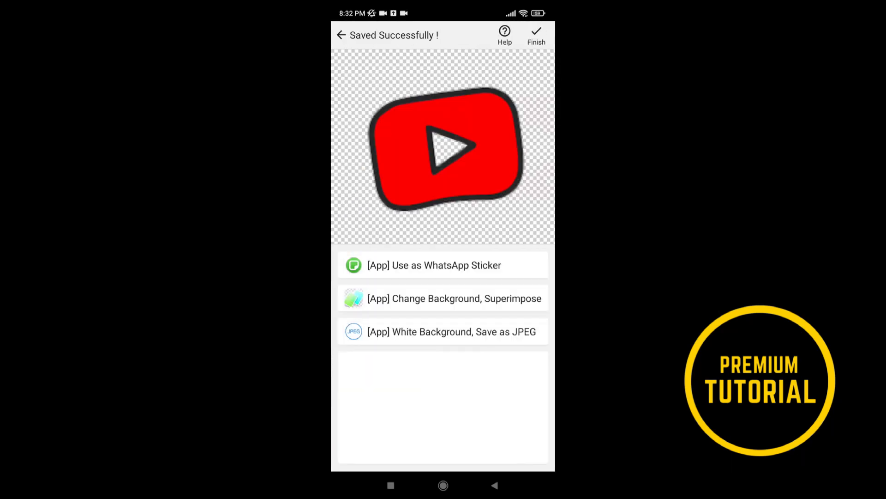
pyautogui.click(536, 35)
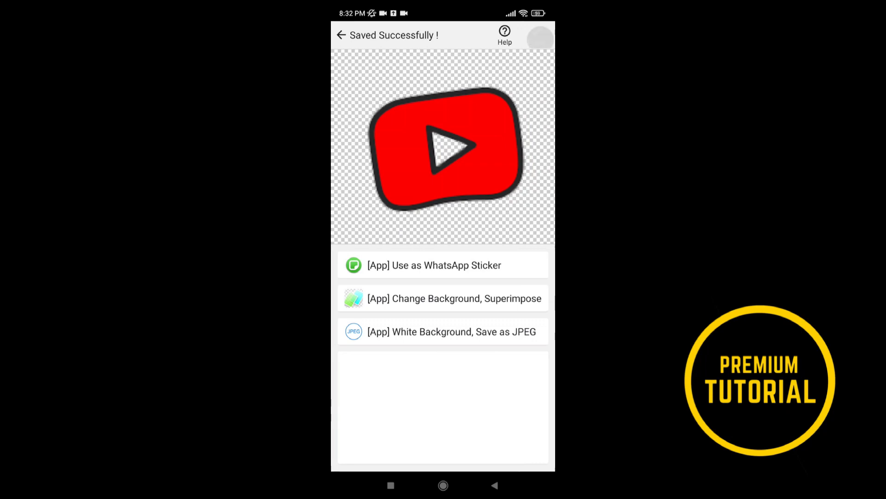
pyautogui.click(341, 35)
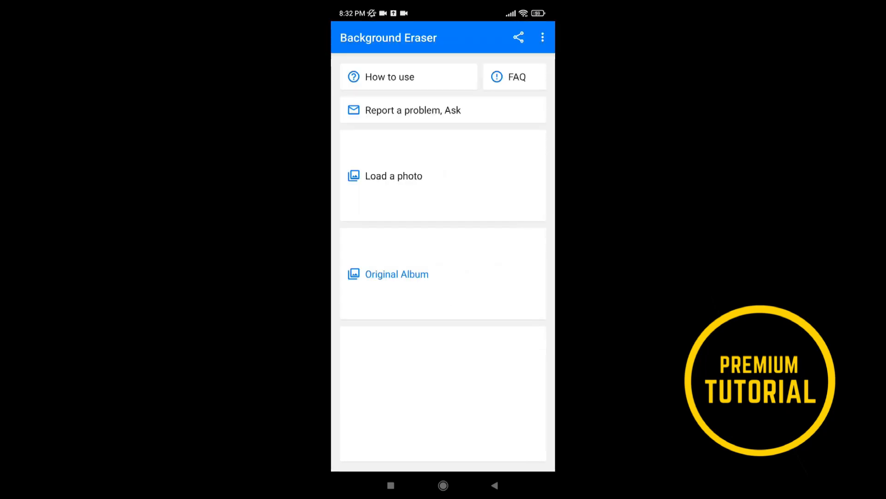